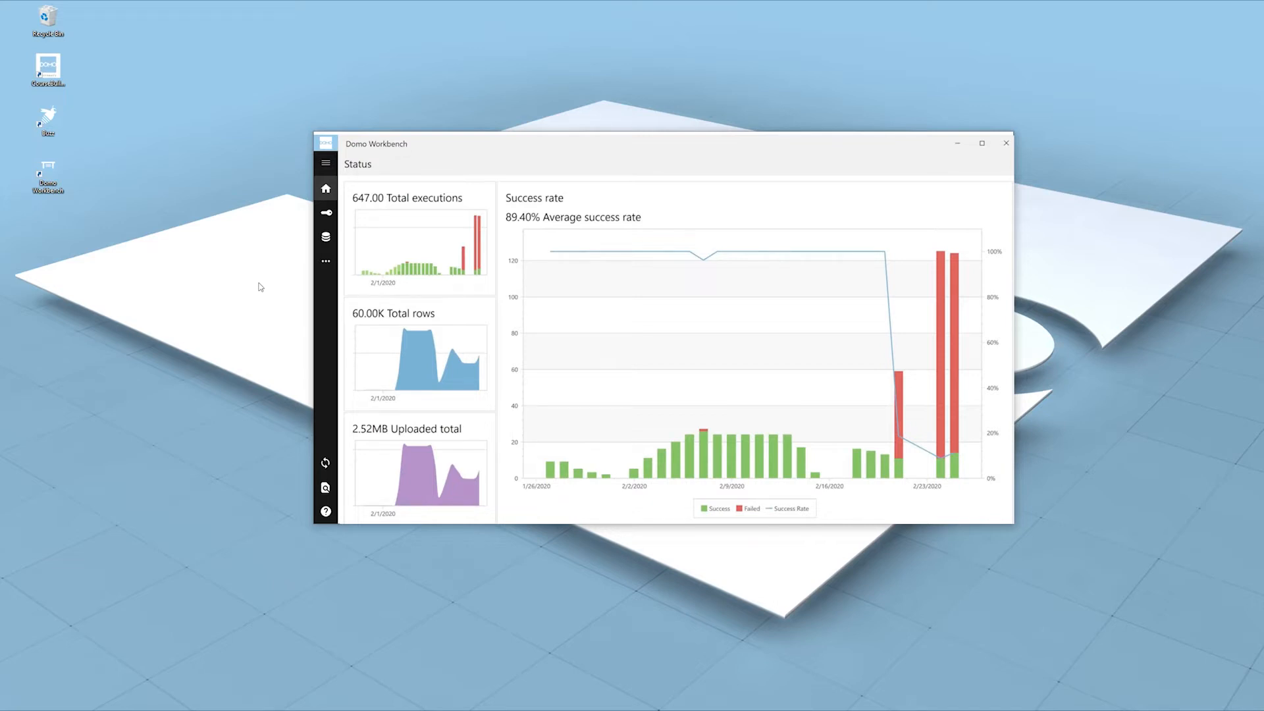
# Show the Mailing List Sign Up job's six-column schema, with Created Date as STRING.
pyautogui.click(326, 236)
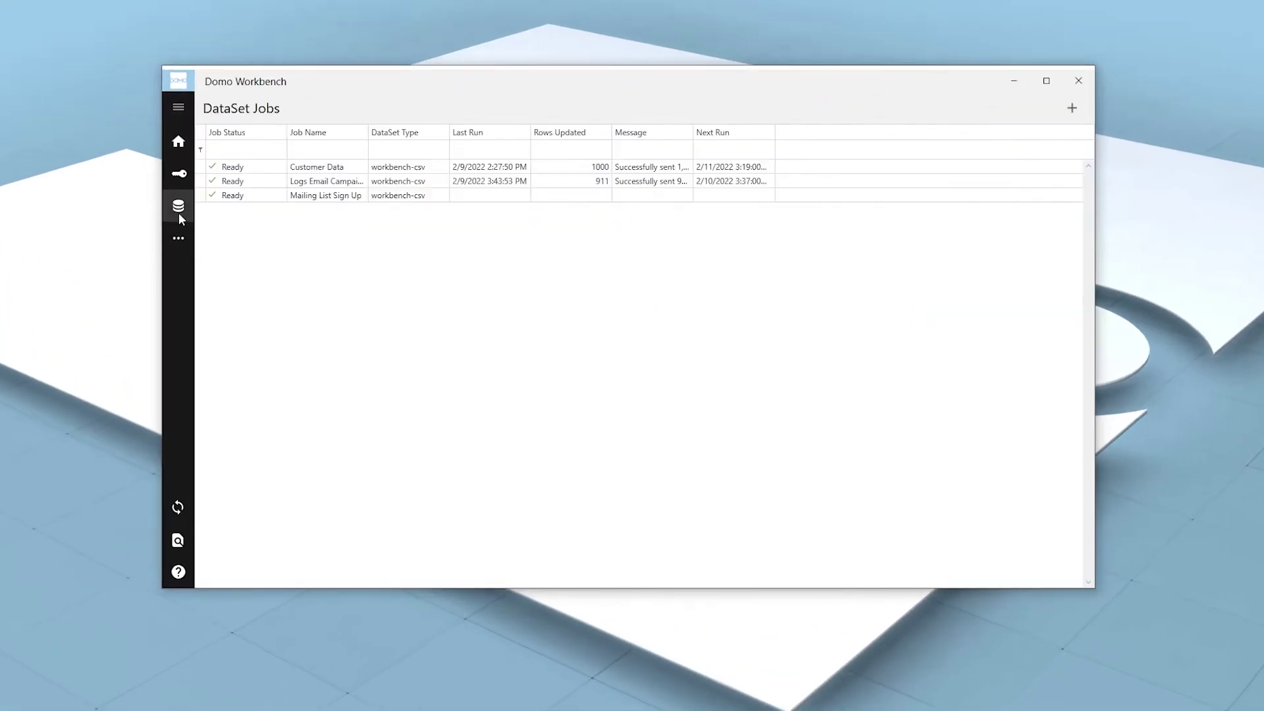
pyautogui.click(325, 195)
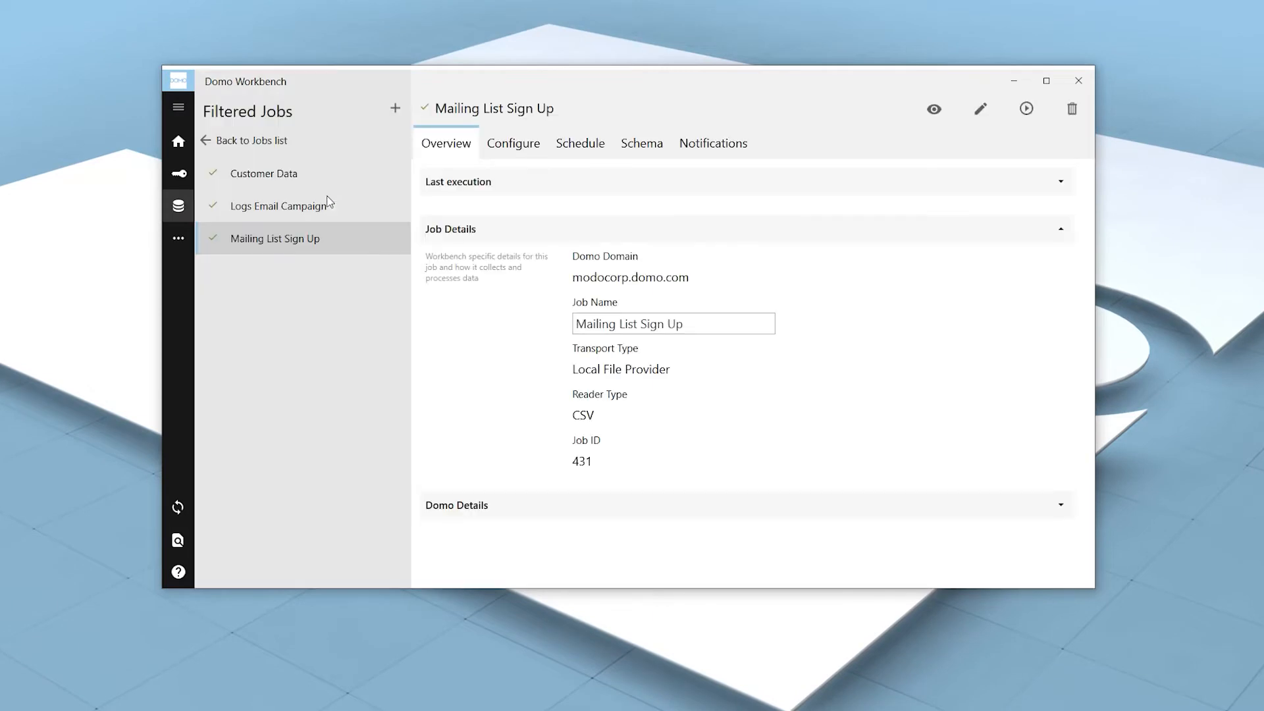
pyautogui.click(642, 142)
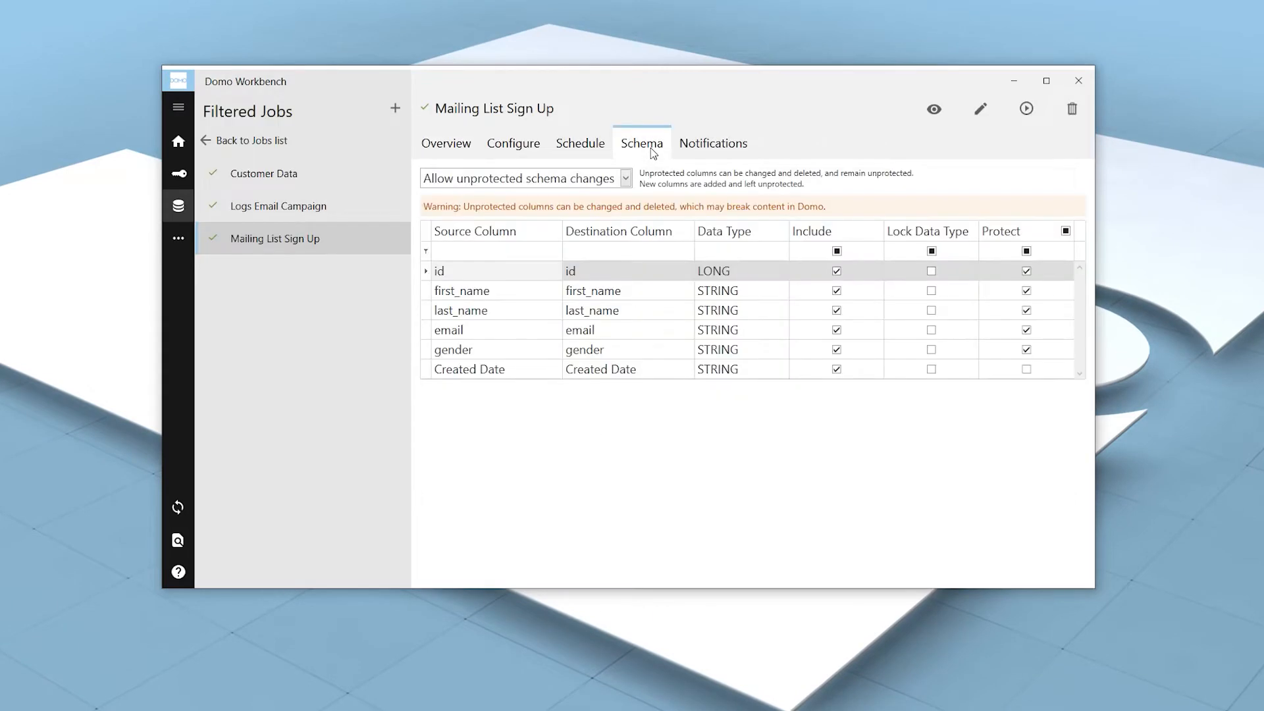
pyautogui.moveTo(546, 380)
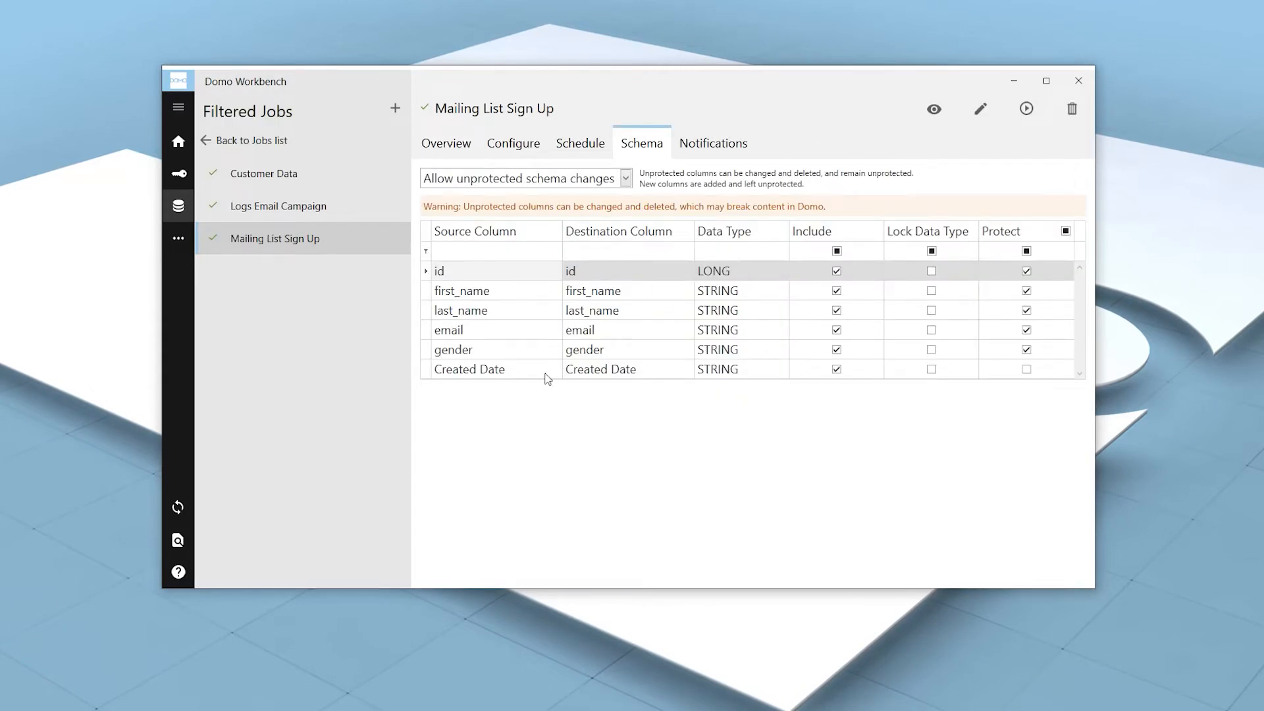
pyautogui.moveTo(718, 387)
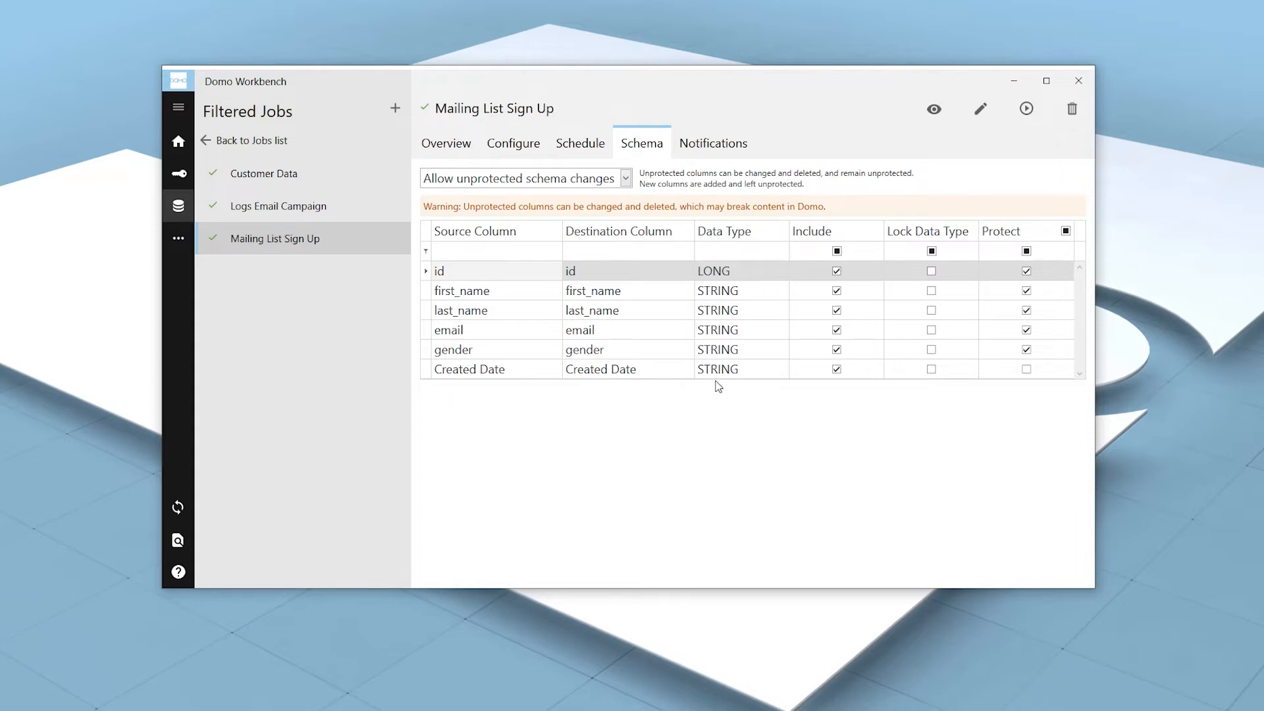
pyautogui.moveTo(723, 385)
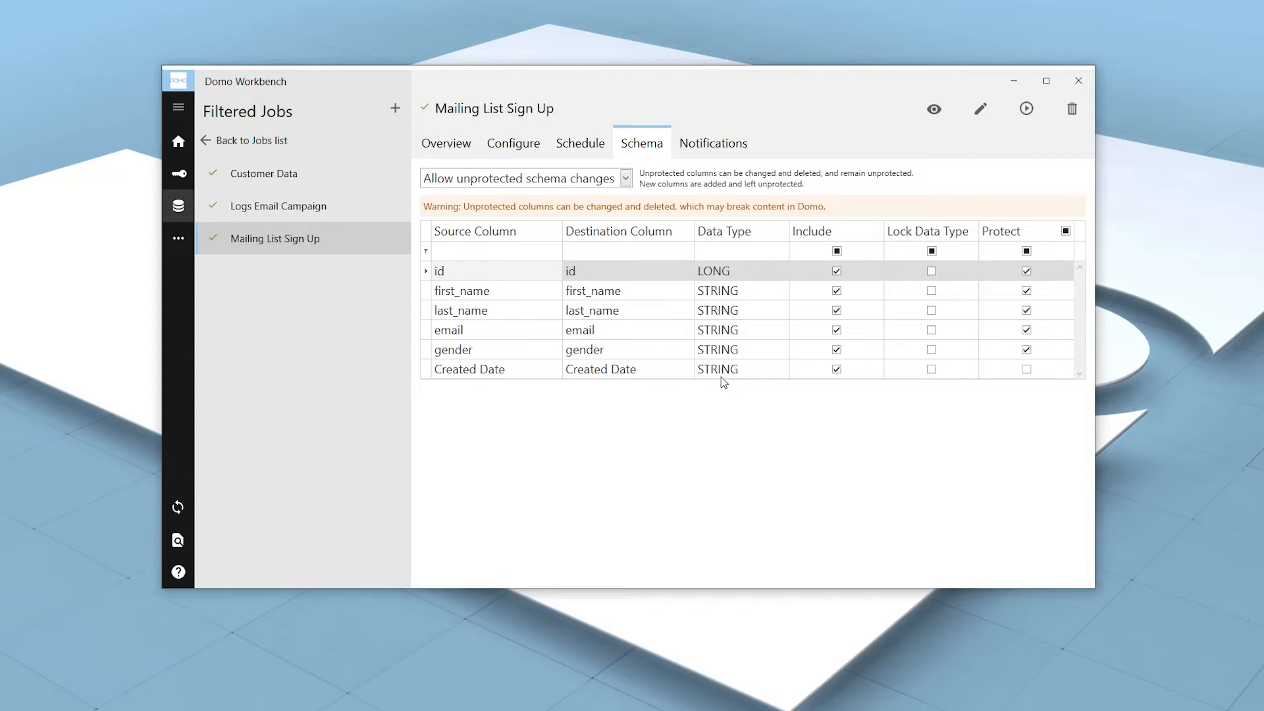
pyautogui.moveTo(512, 177)
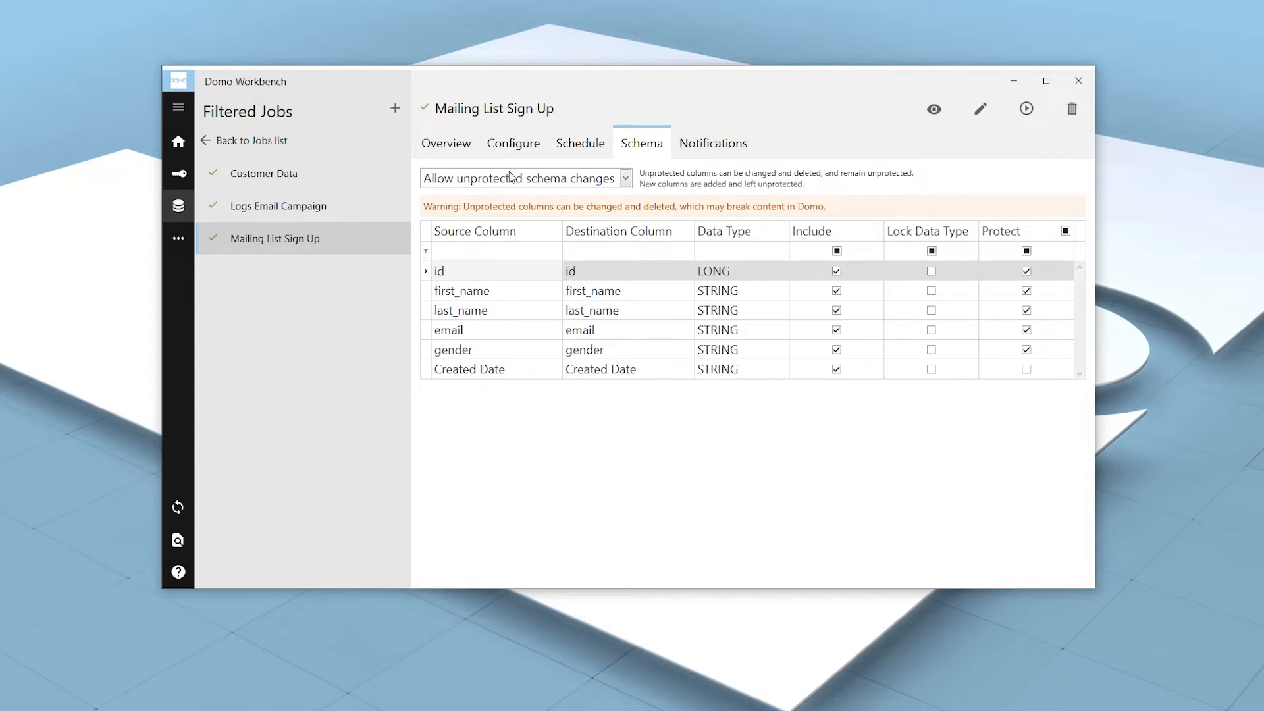
# Add a Custom Date Format Transform under the job's Transforms and open its empty editor.
pyautogui.click(513, 143)
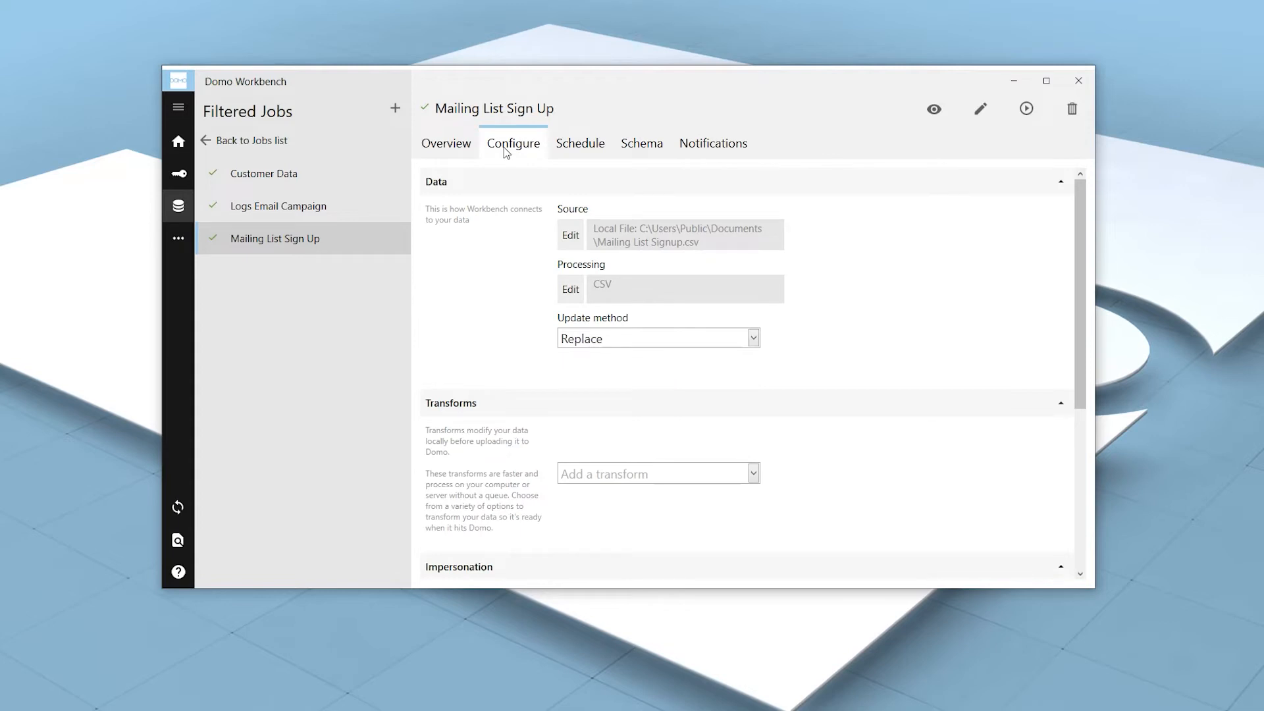
pyautogui.scroll(-3)
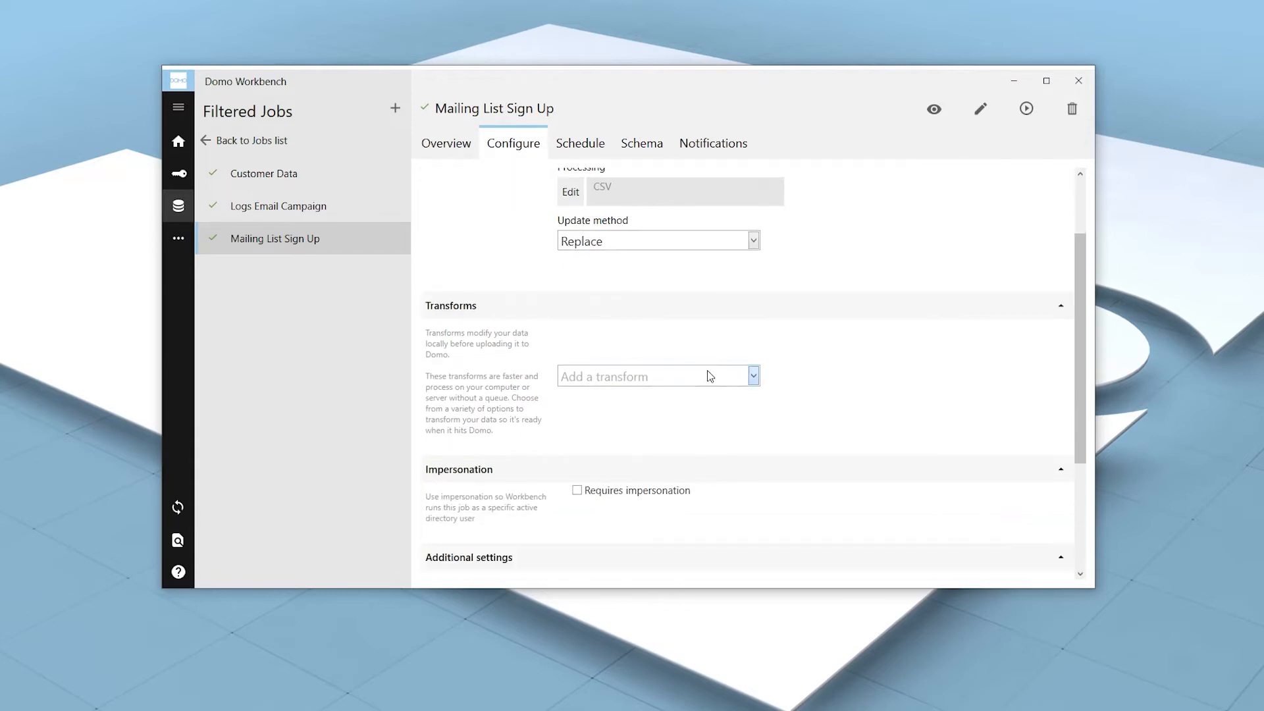
pyautogui.click(751, 376)
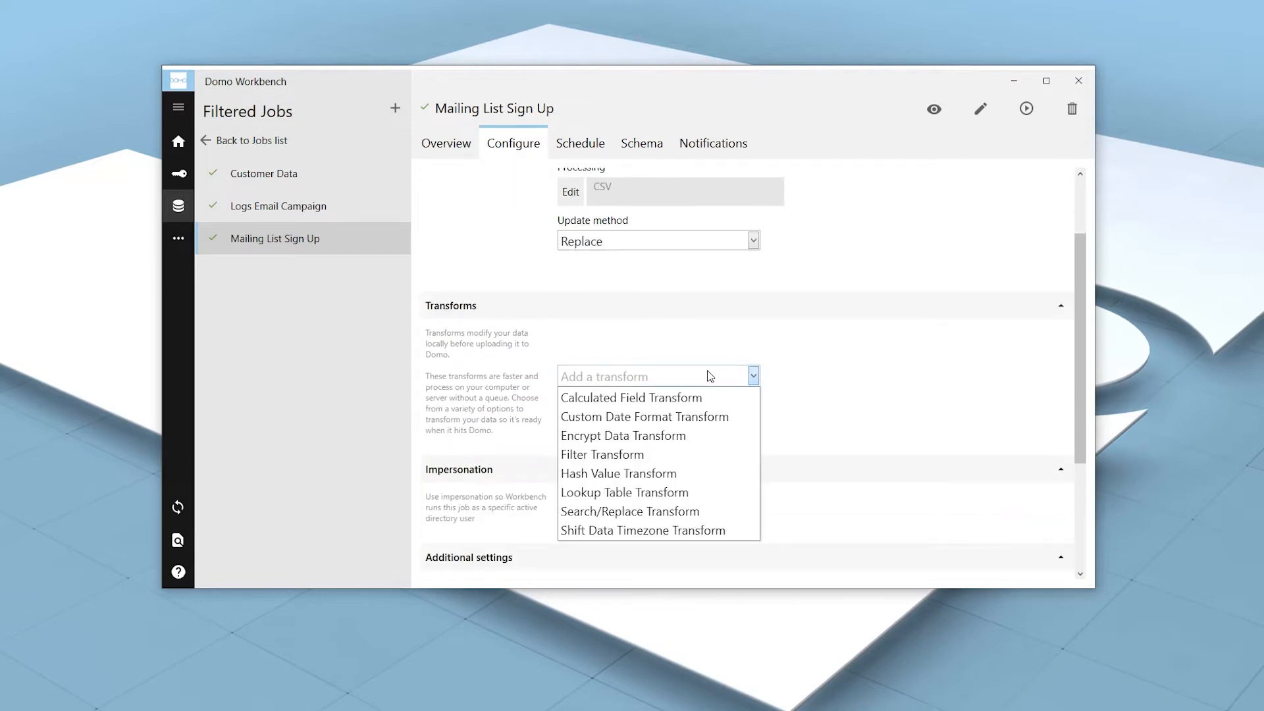
pyautogui.click(644, 417)
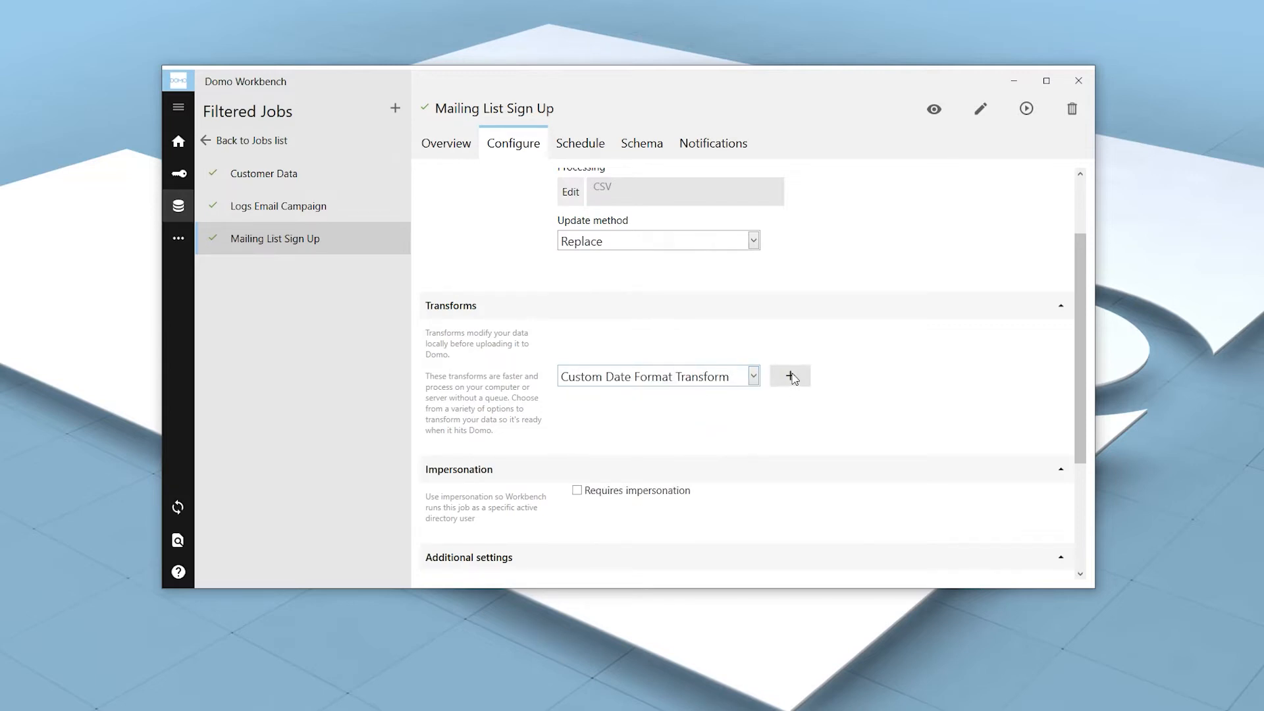
pyautogui.click(789, 376)
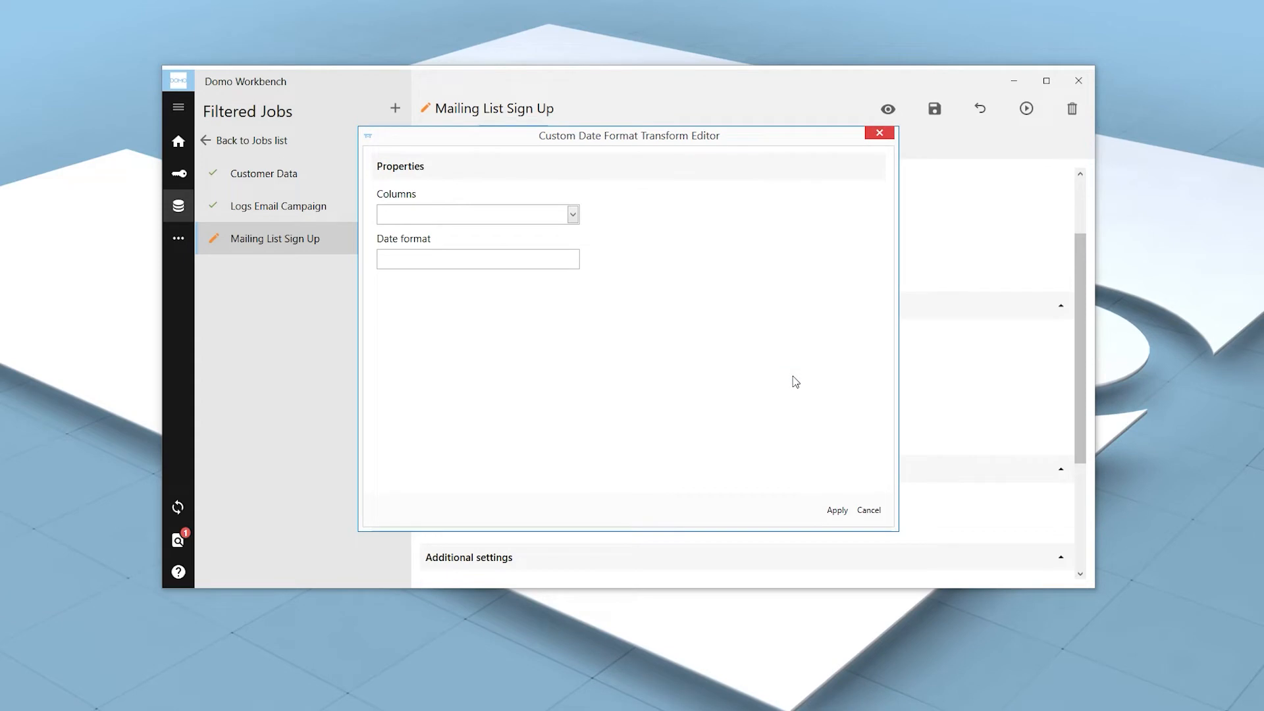
# Target the Created Date column with date format yy-d-MTHH:mm and apply the transform.
pyautogui.click(572, 213)
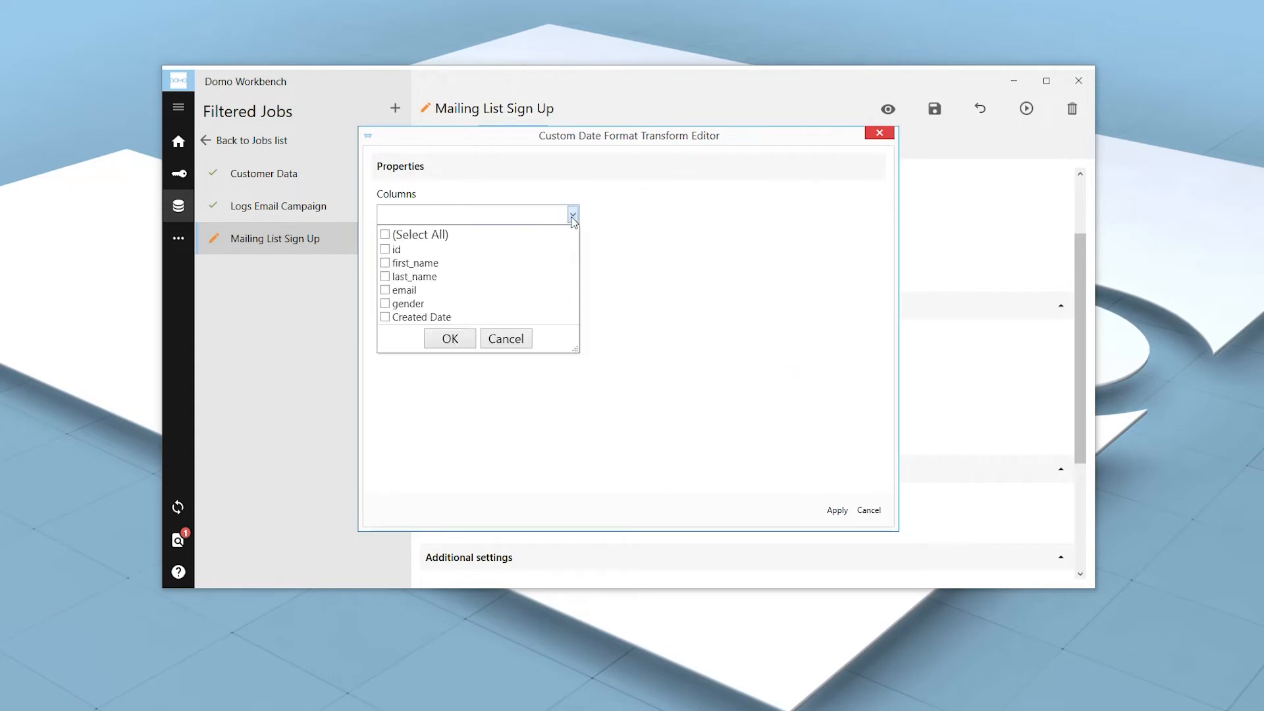
pyautogui.moveTo(434, 322)
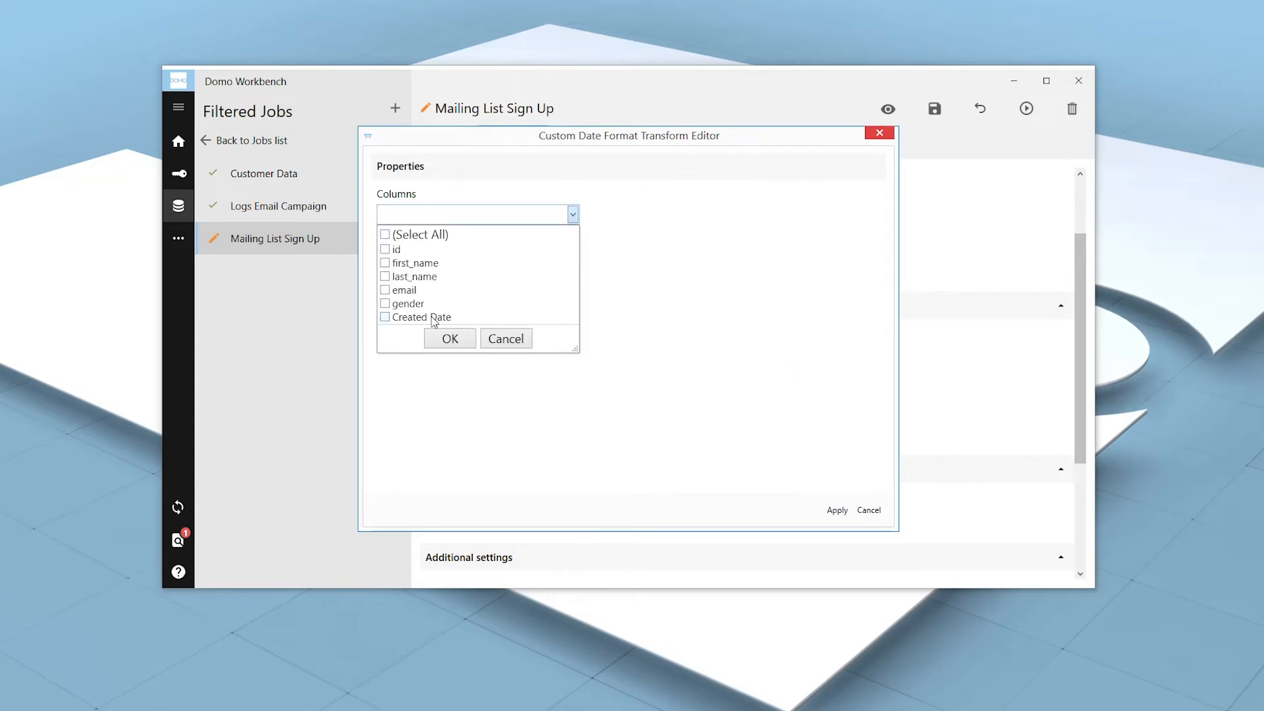
pyautogui.click(415, 317)
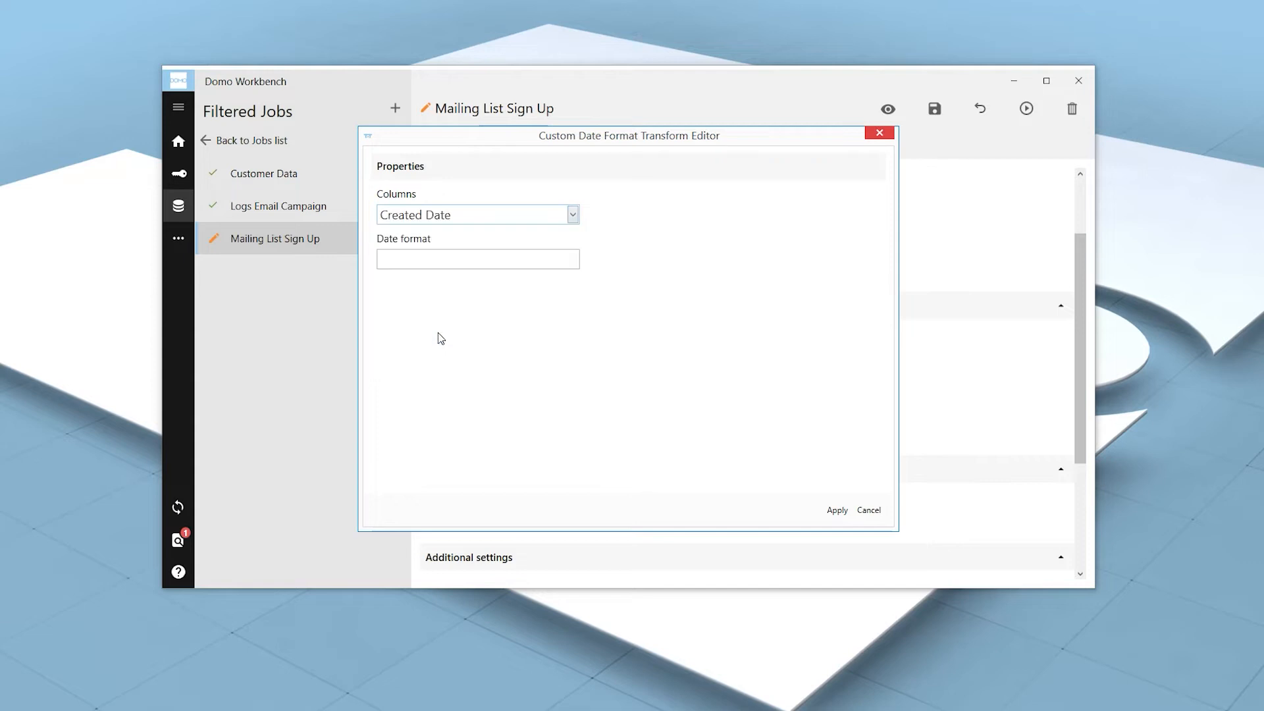
pyautogui.click(478, 259)
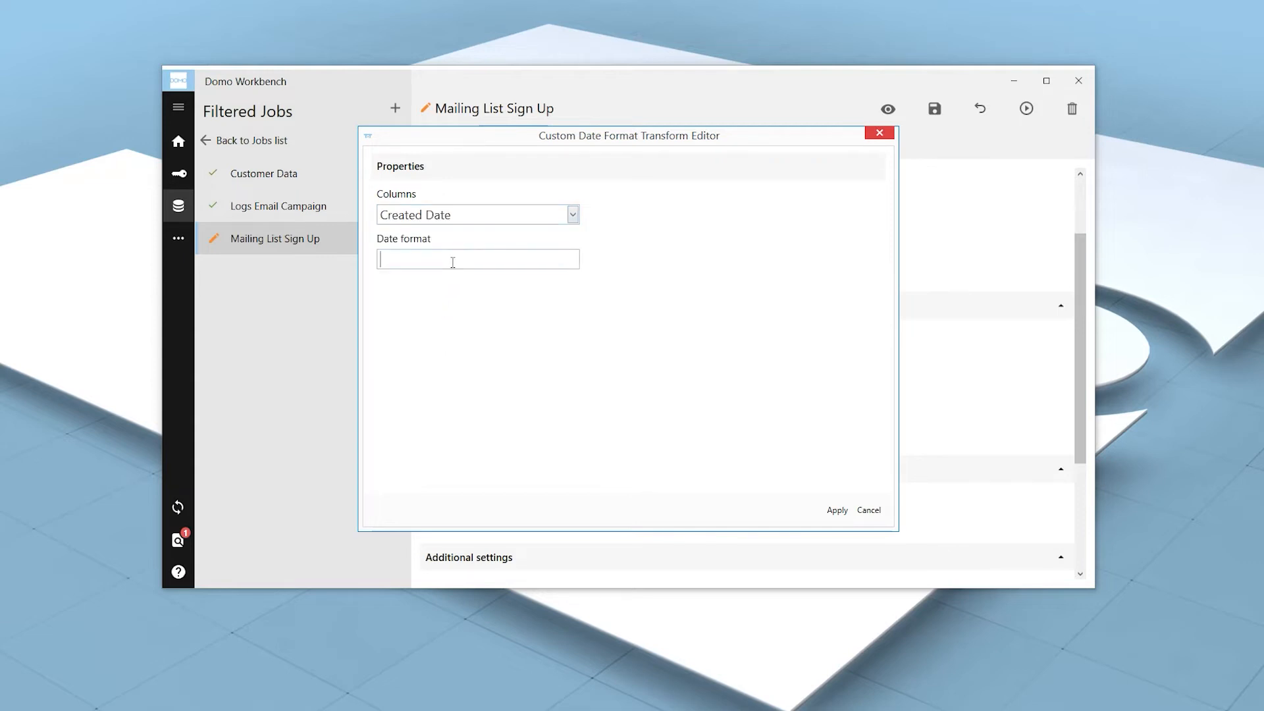
pyautogui.write('yy')
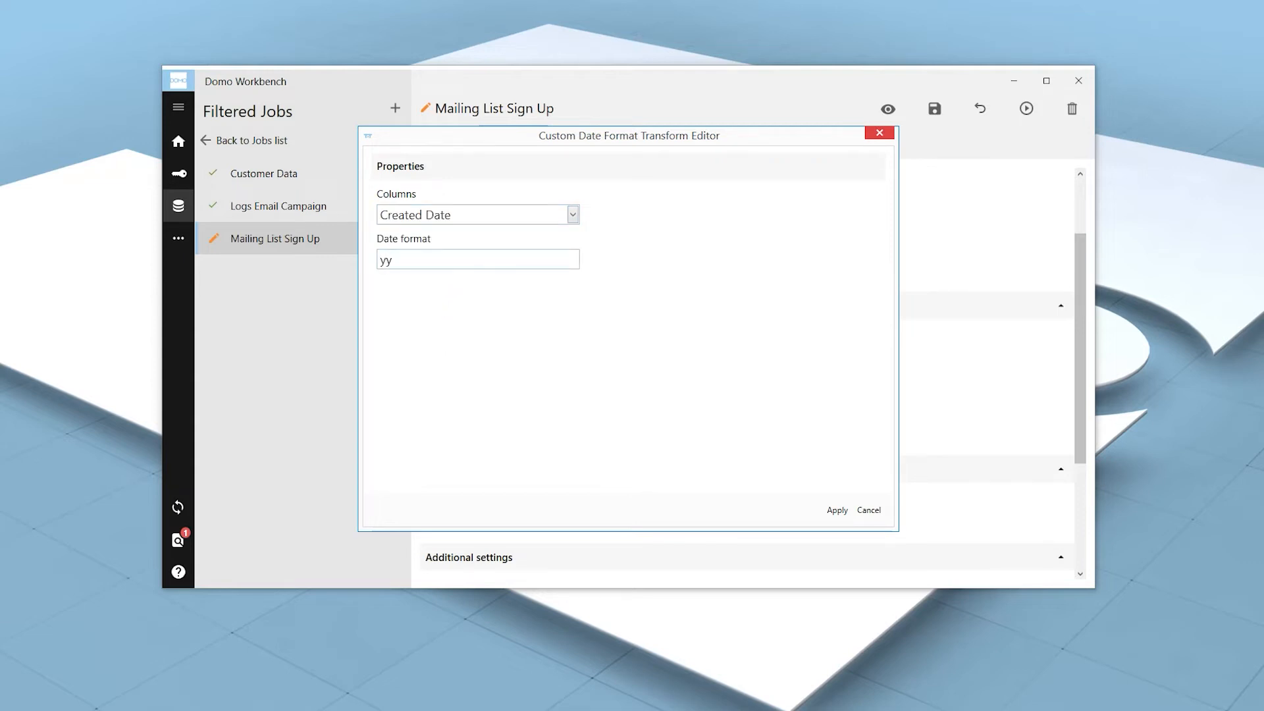
pyautogui.write('-d')
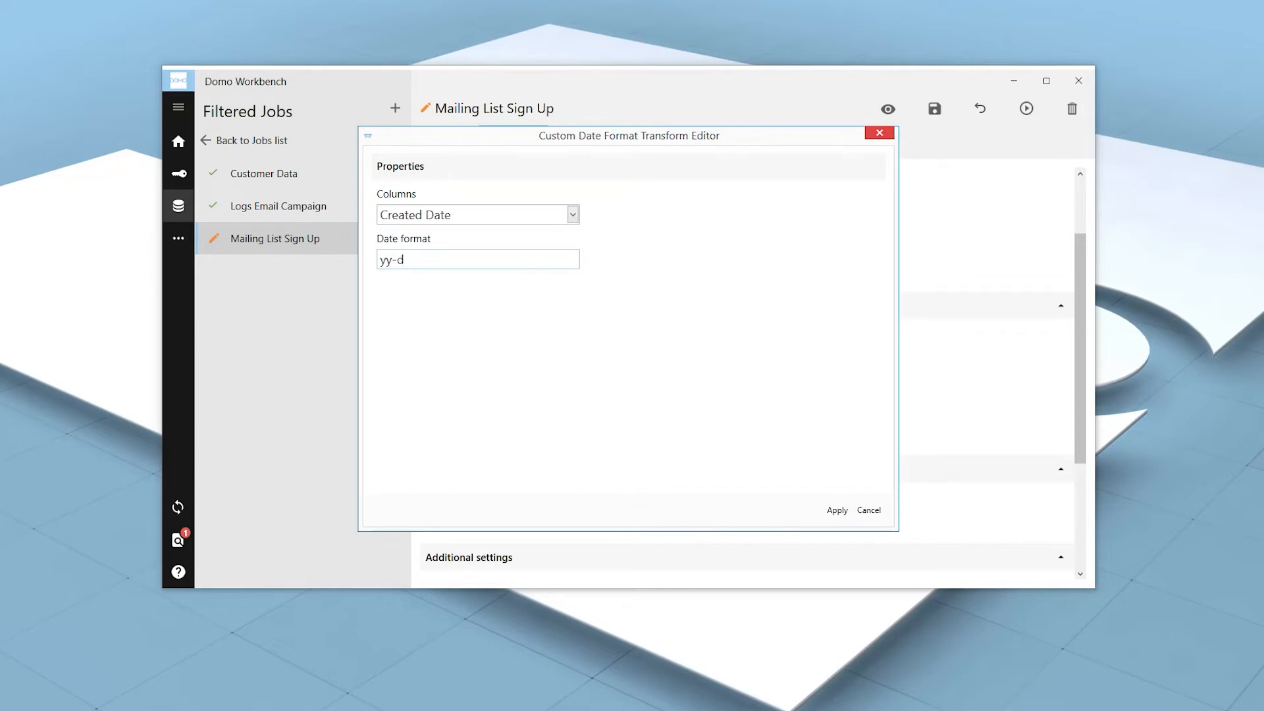
pyautogui.write('-M')
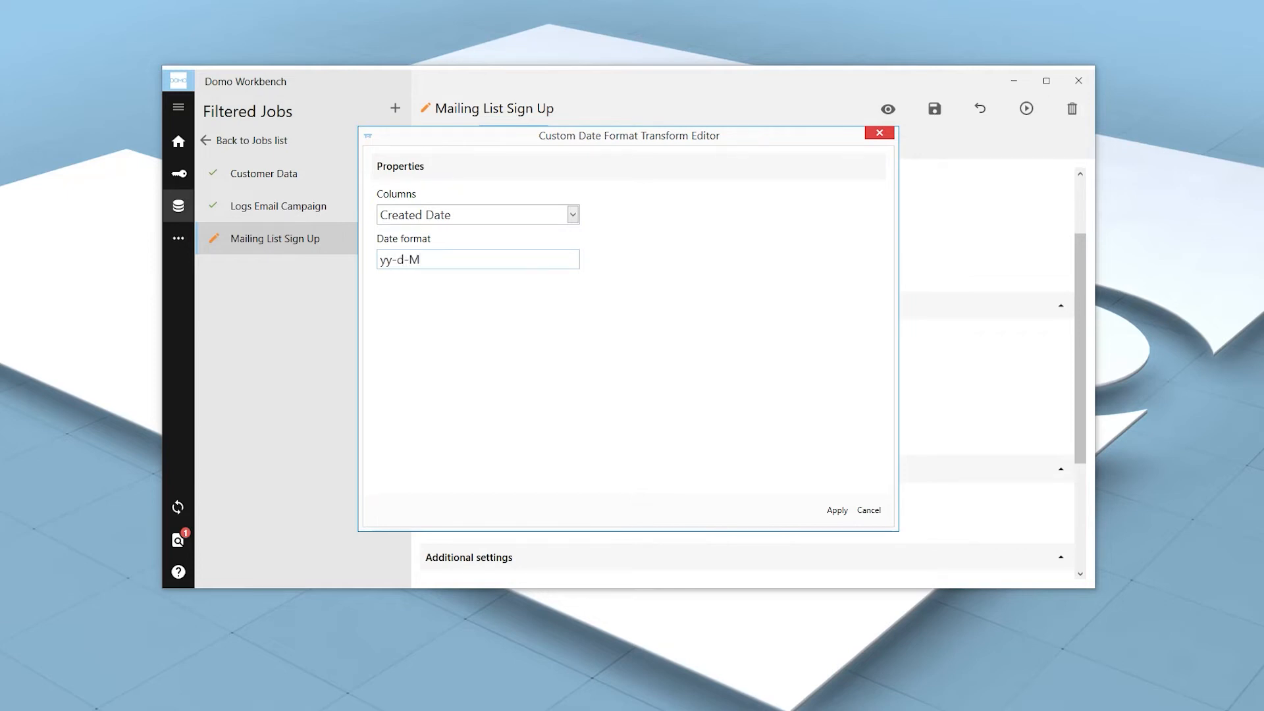
pyautogui.write('THH')
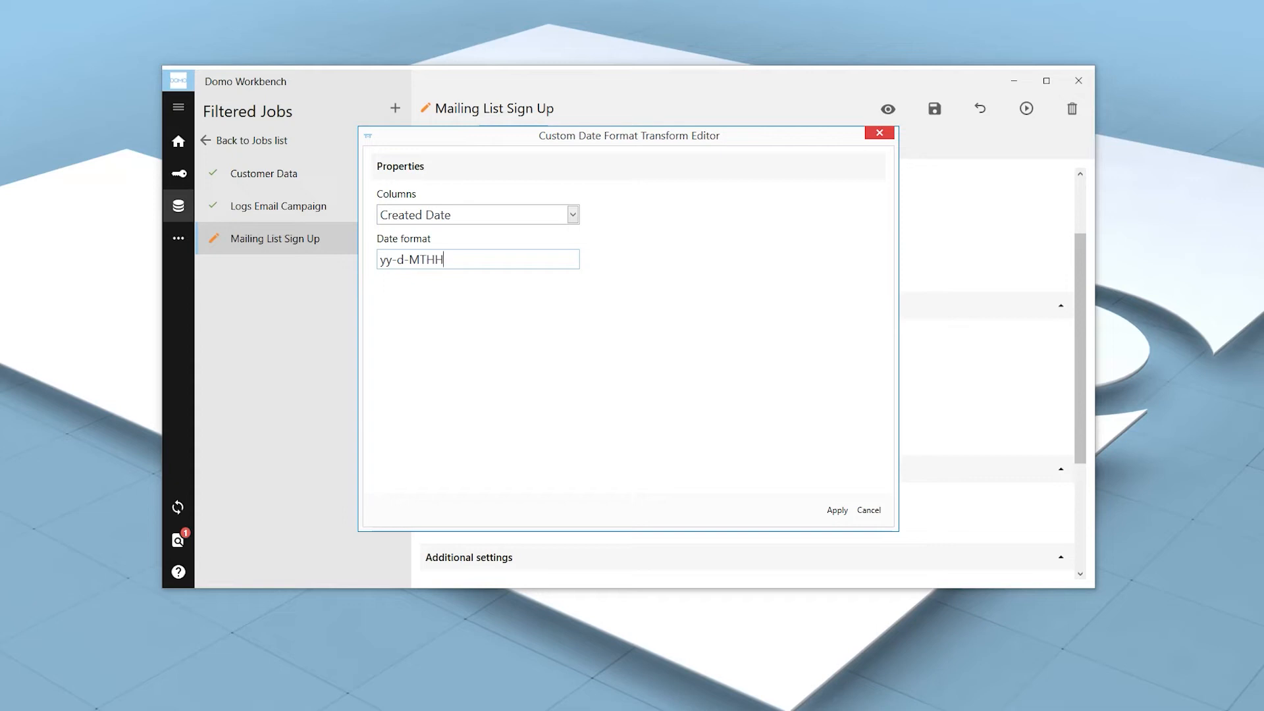
pyautogui.write(':mm')
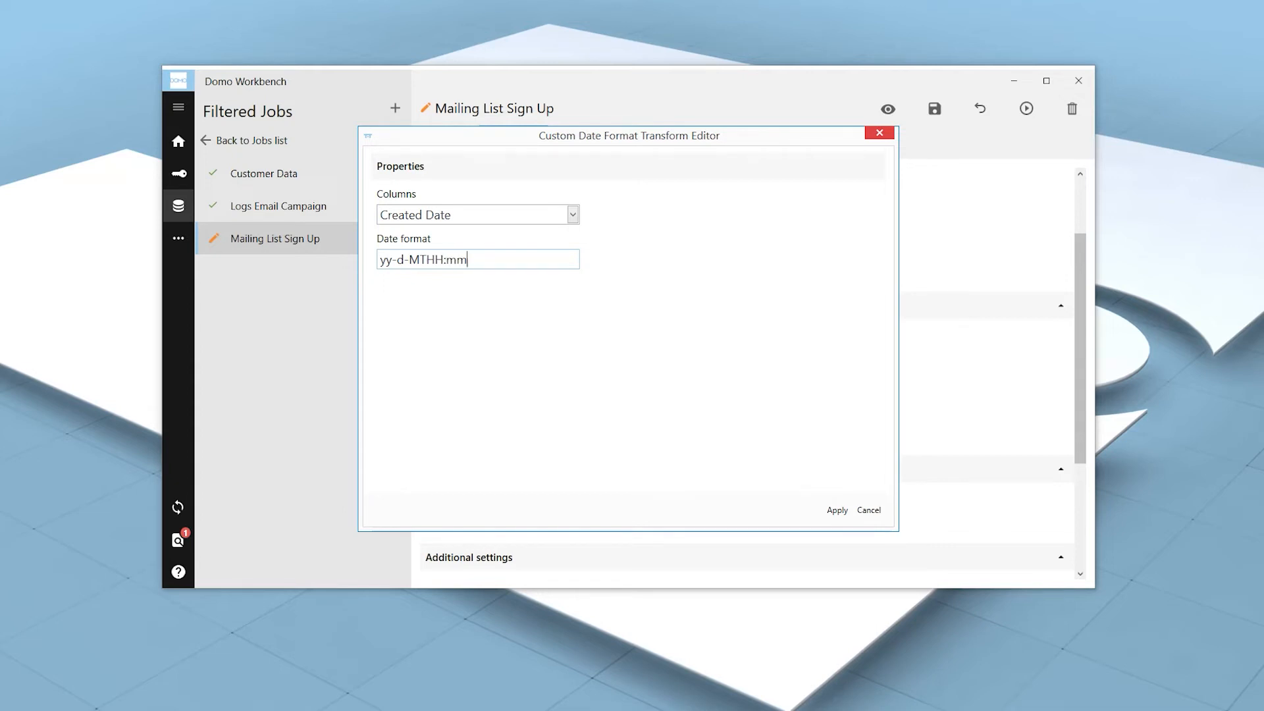
pyautogui.moveTo(629, 402)
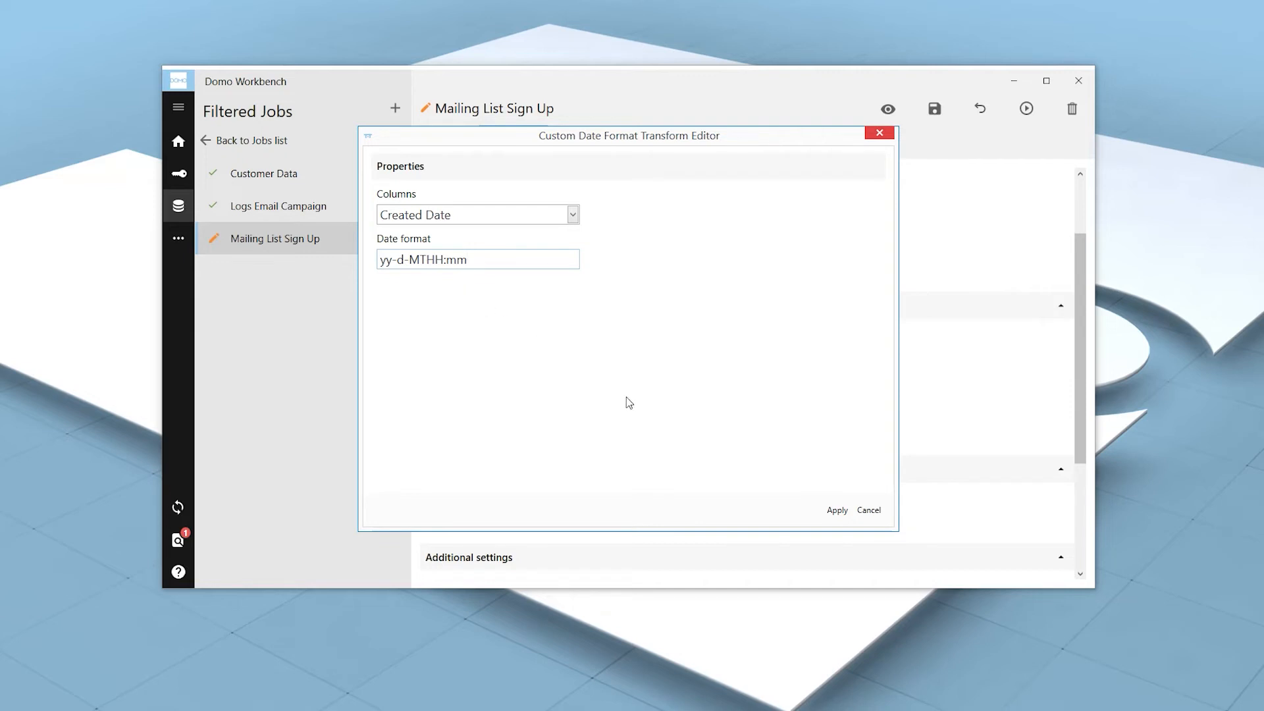
pyautogui.click(836, 510)
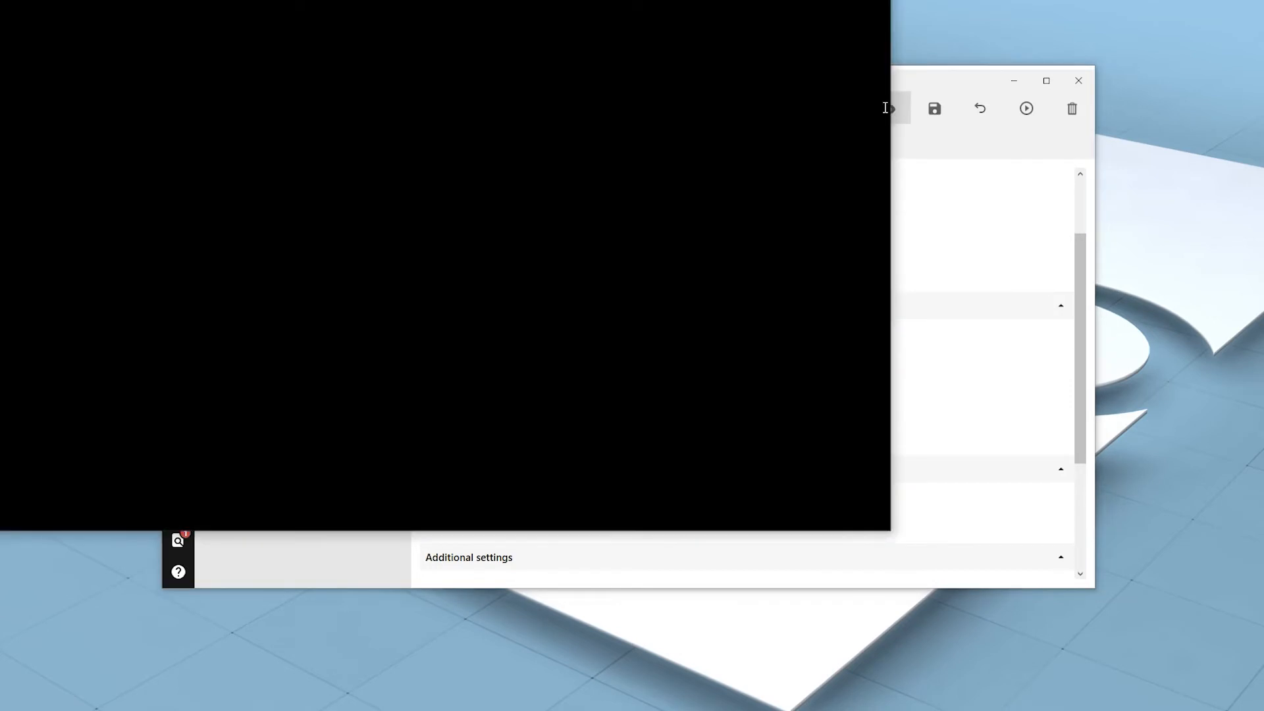
# Preview the data and confirm Created Date is now DATETIME in the schema.
pyautogui.click(1026, 108)
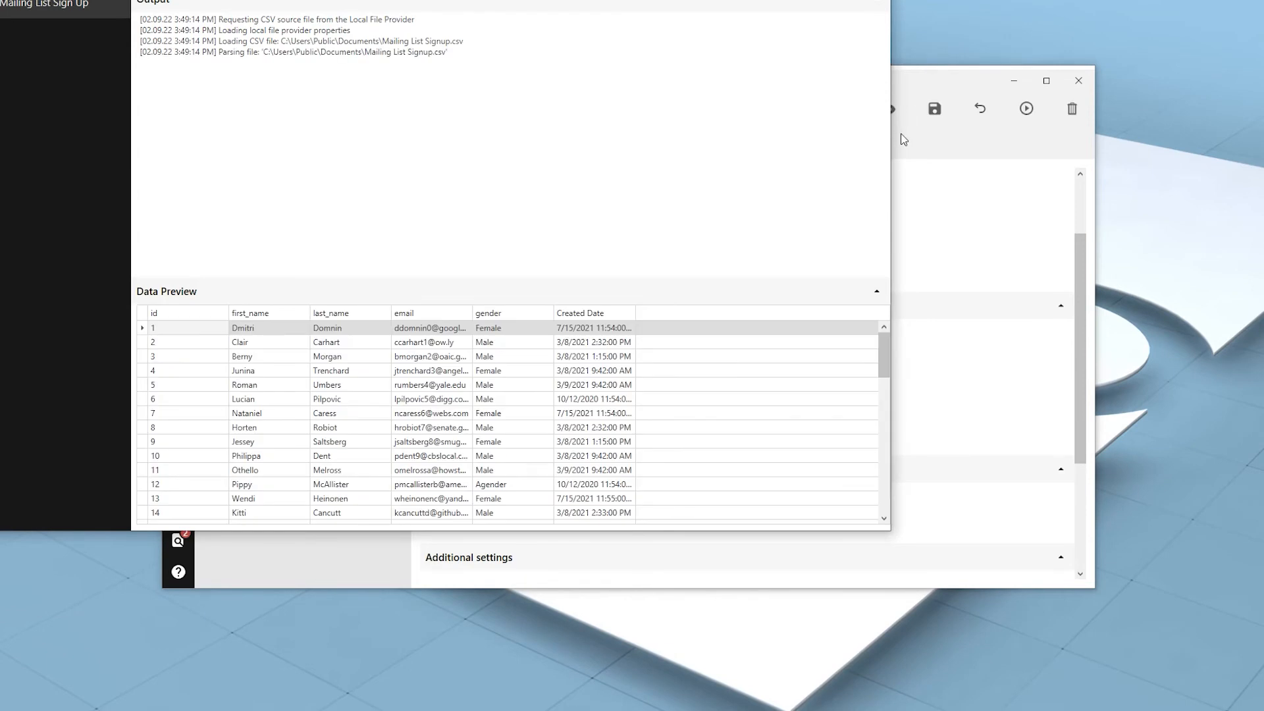
pyautogui.click(642, 143)
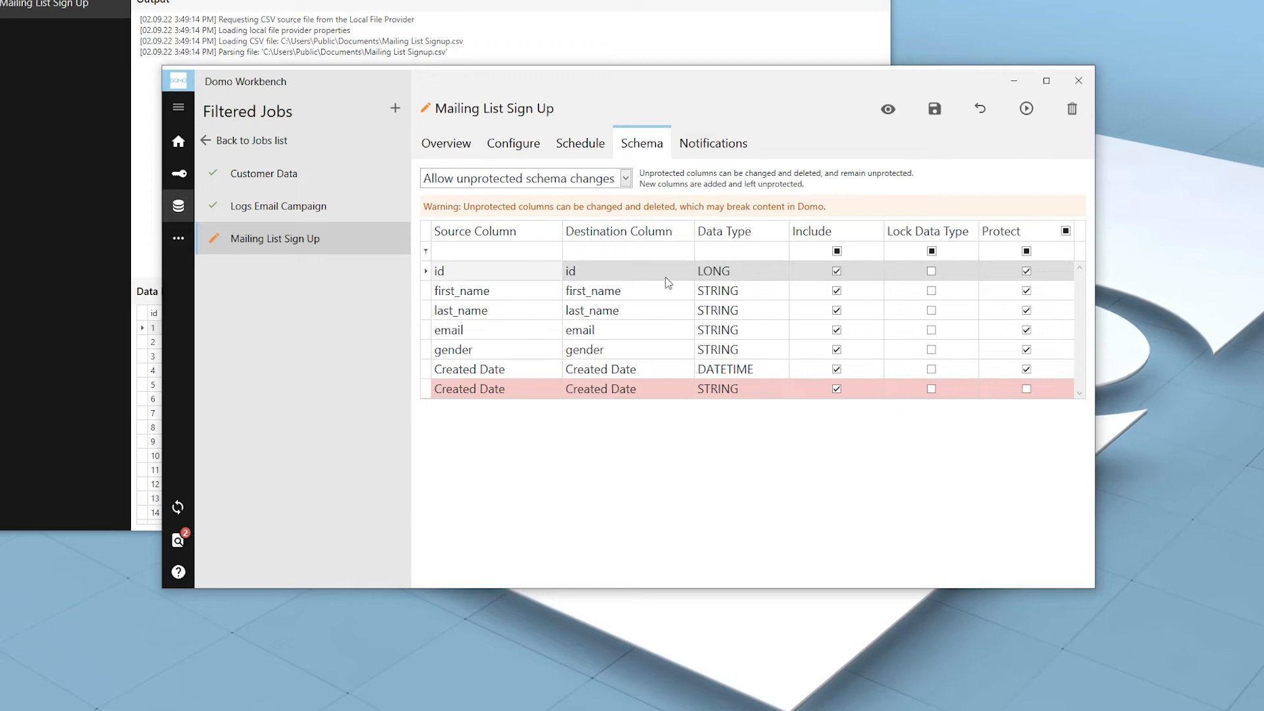
pyautogui.moveTo(707, 380)
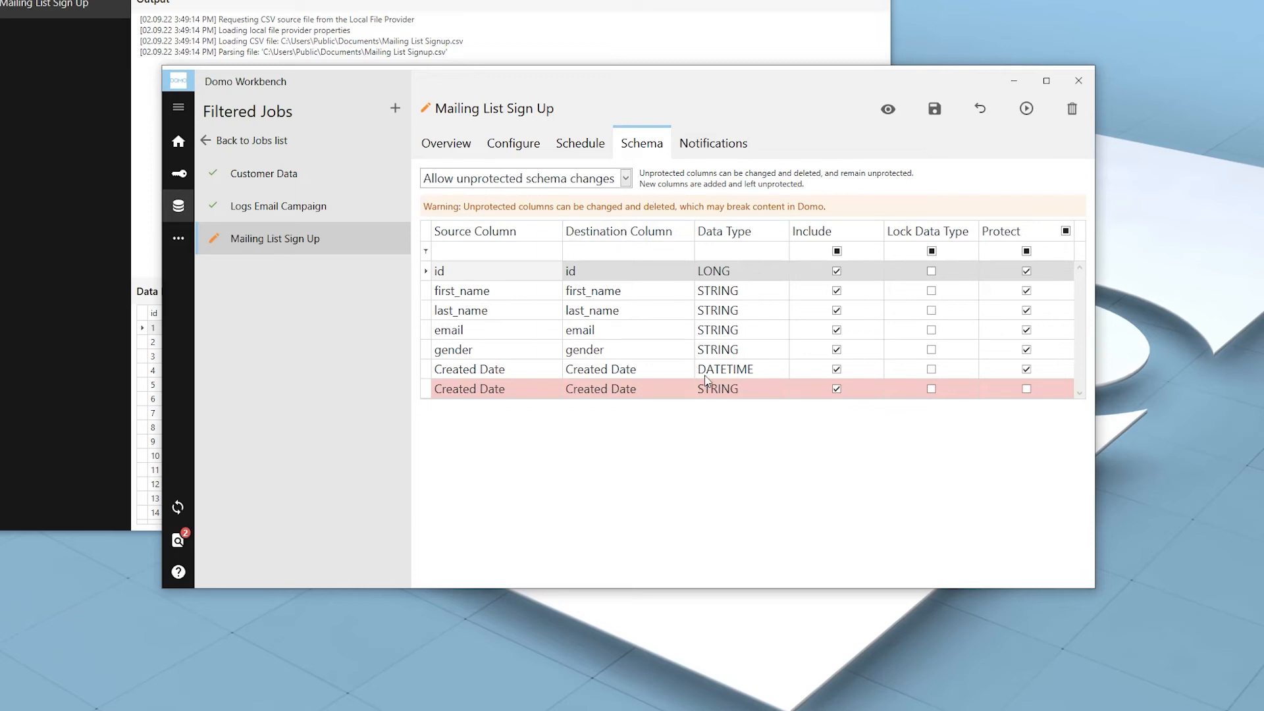
pyautogui.click(514, 143)
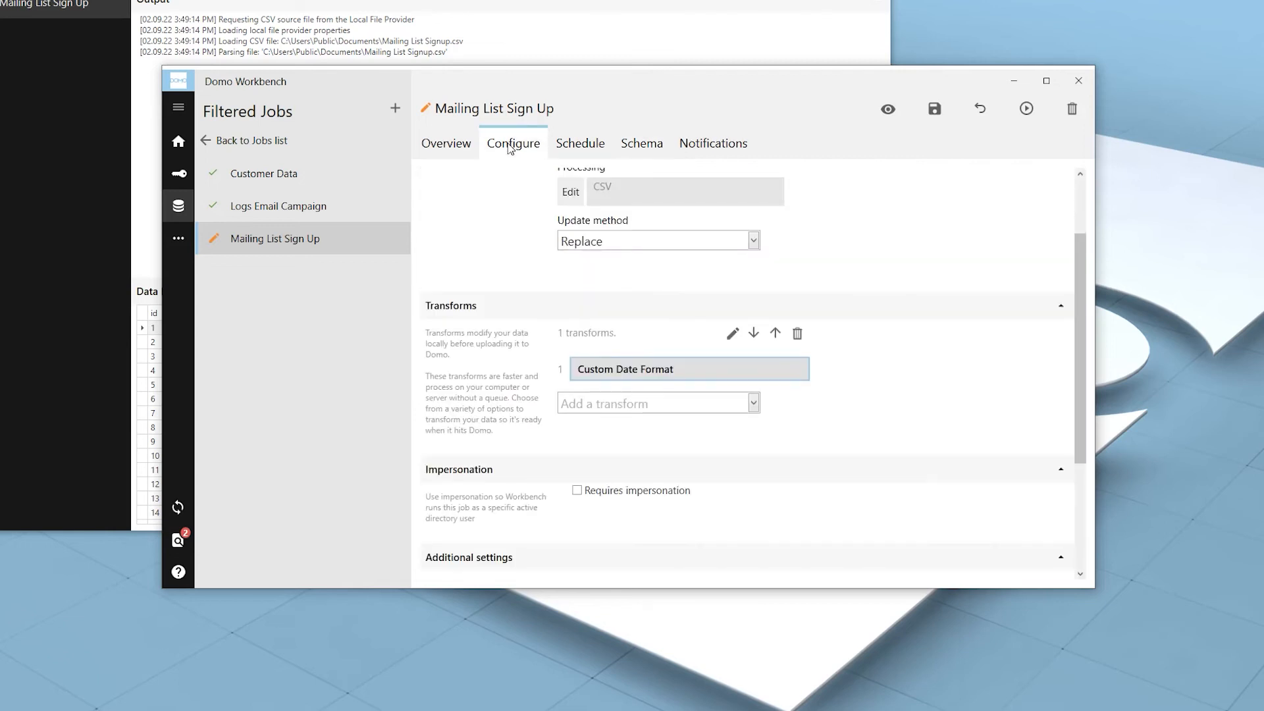
pyautogui.moveTo(554, 227)
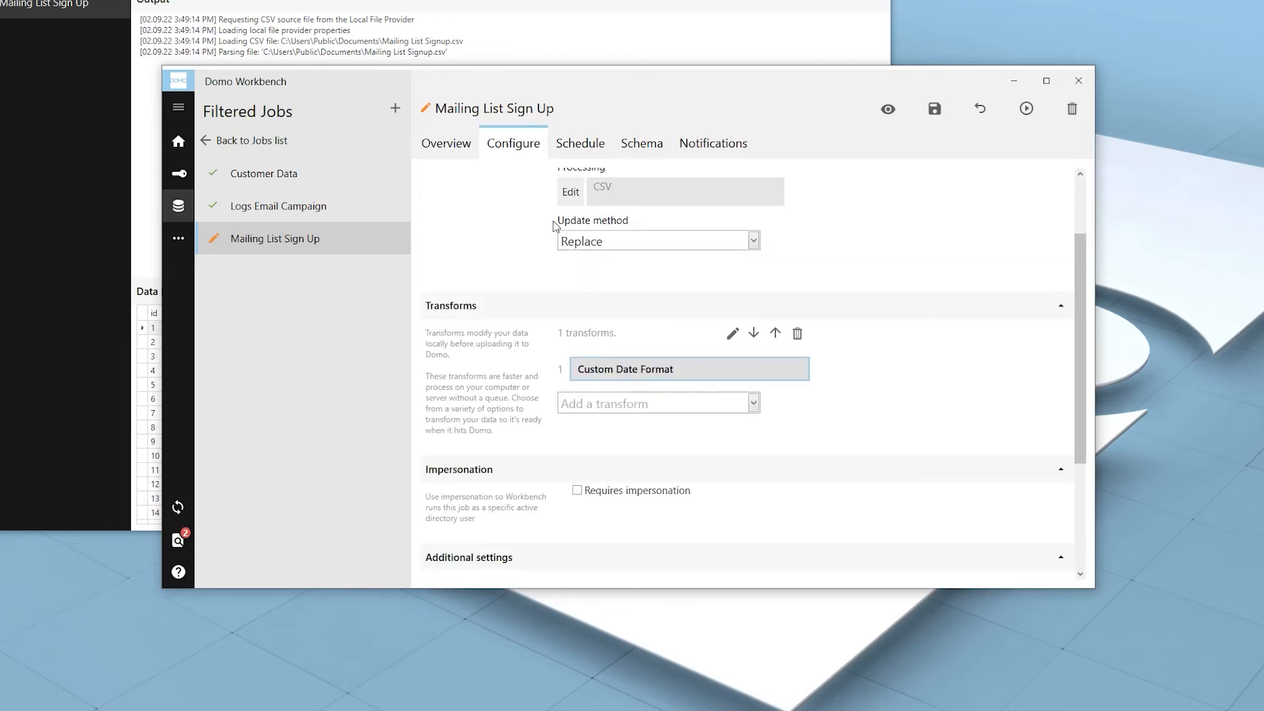
pyautogui.moveTo(705, 364)
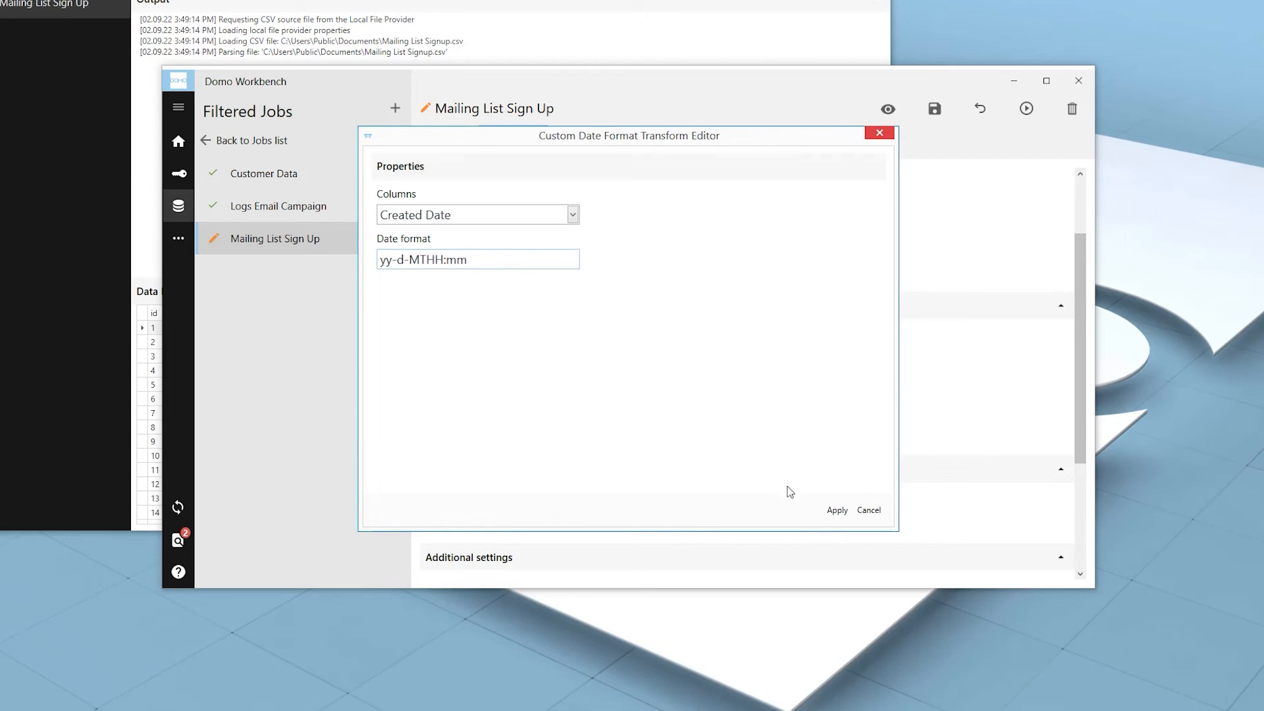
# Apply the date transform, save the job, and view Created Date as Timestamp in Domo.
pyautogui.click(837, 509)
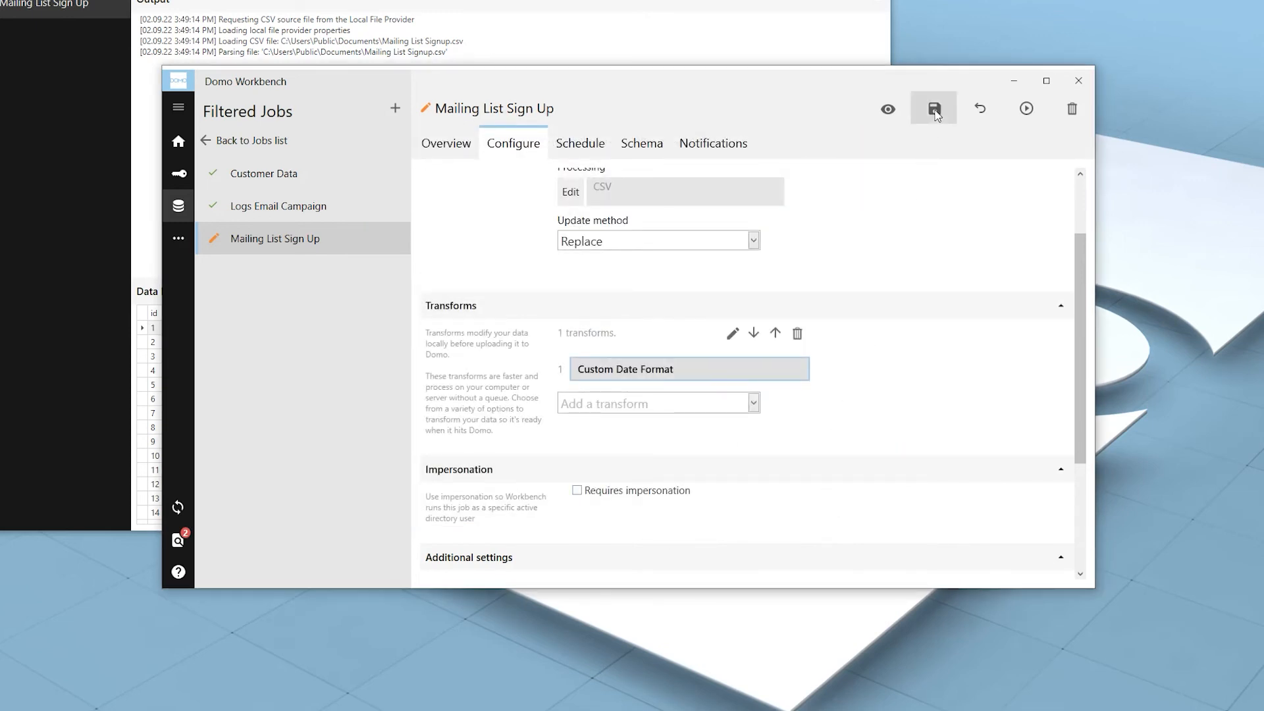
pyautogui.click(933, 109)
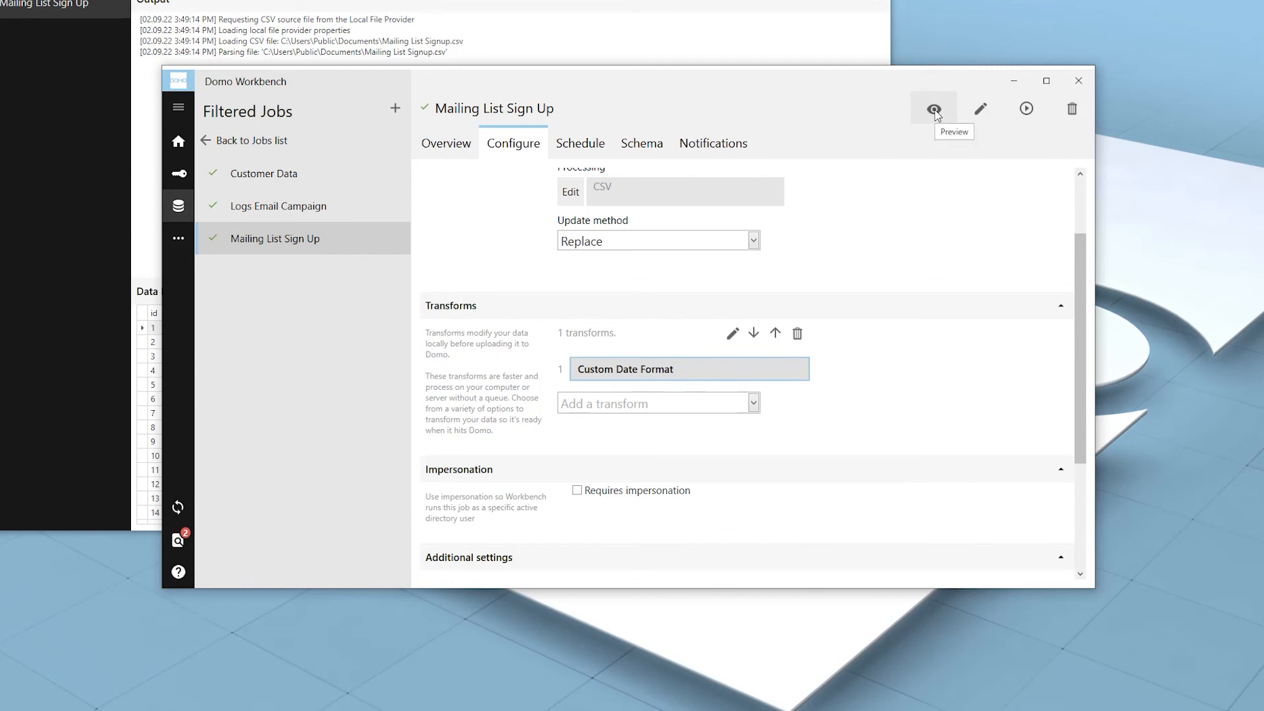
pyautogui.click(933, 109)
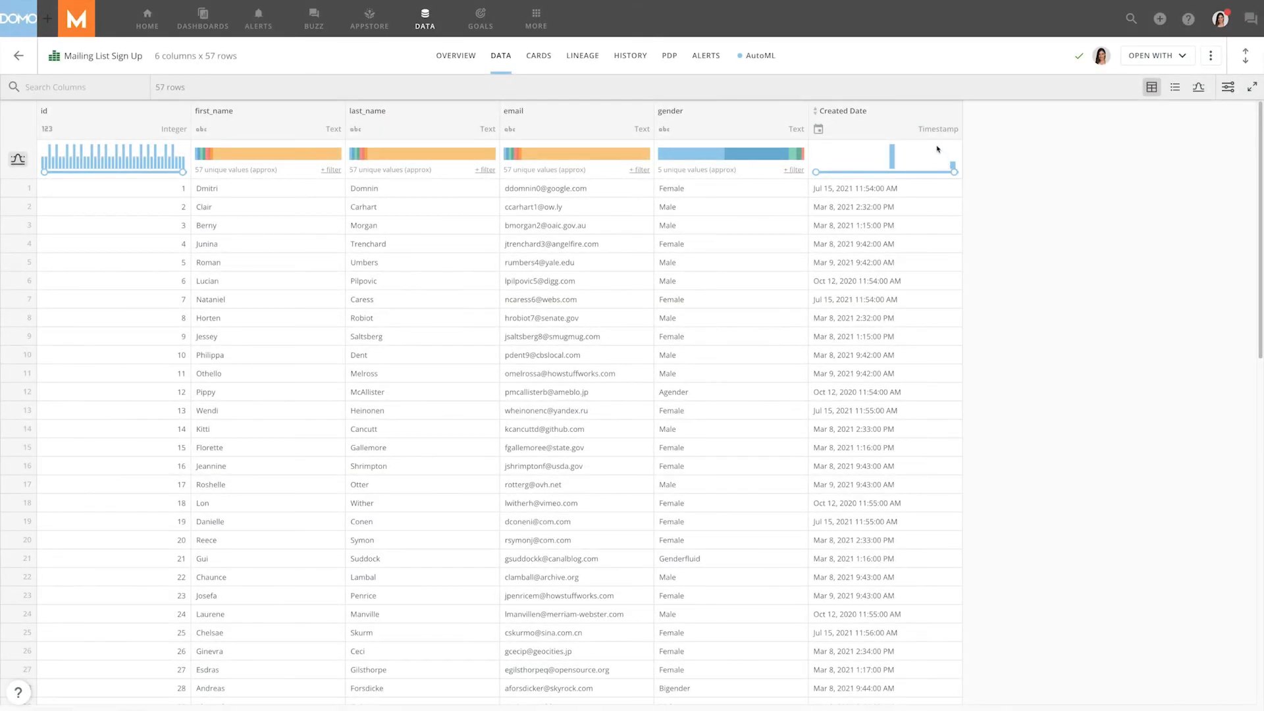
pyautogui.moveTo(935, 139)
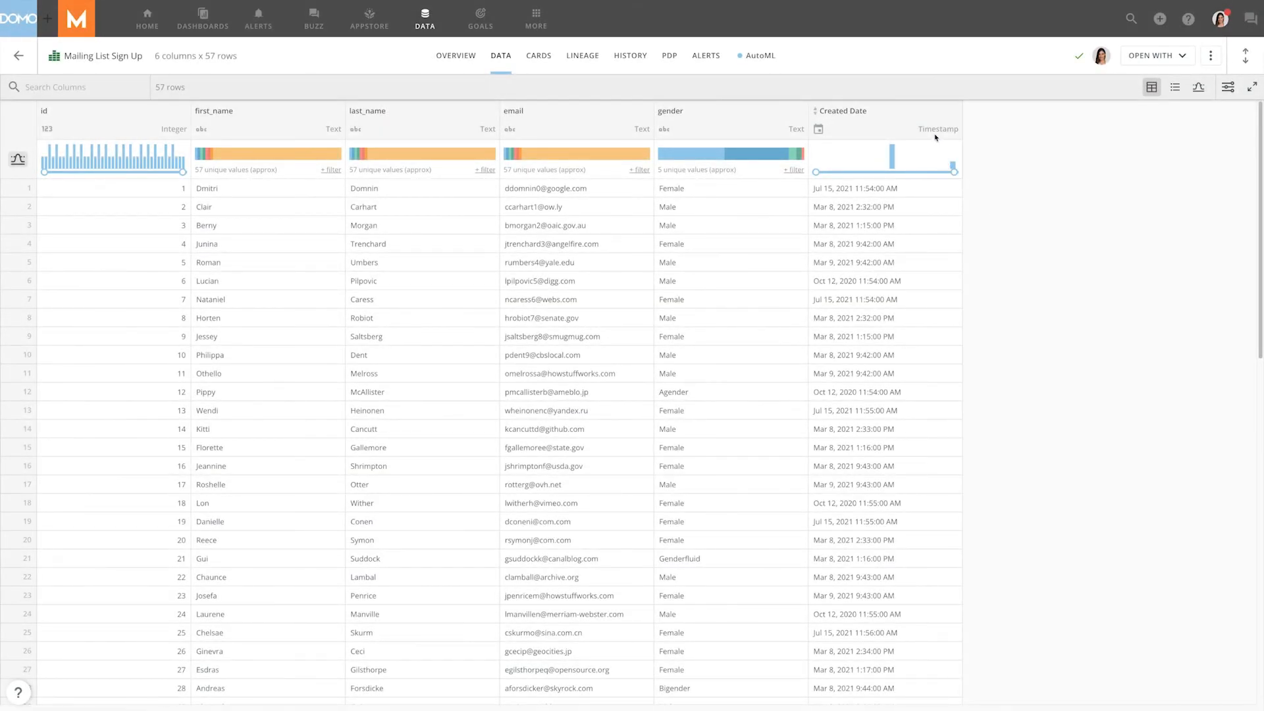